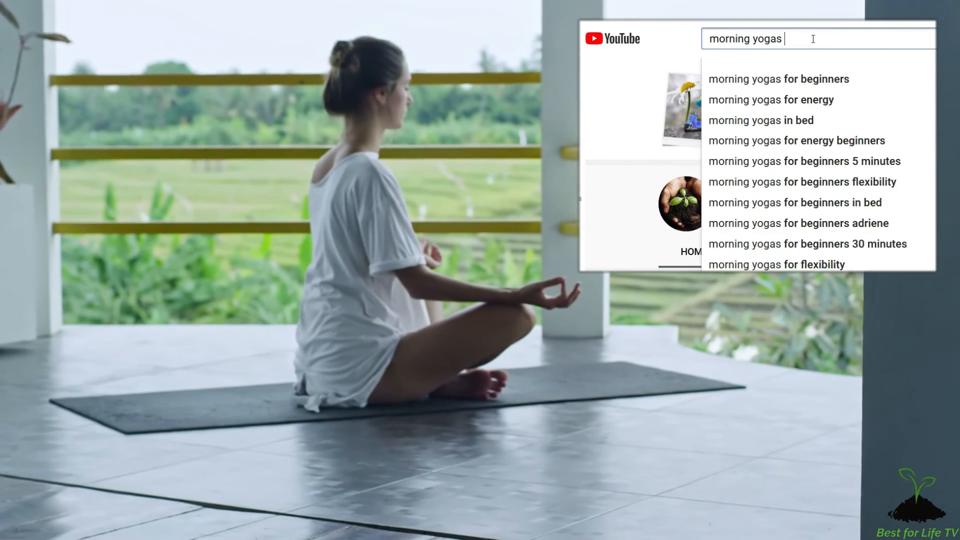
- Pick the 'morning yogas for beginners' suggestion to fill the YouTube search box
left_click(778, 79)
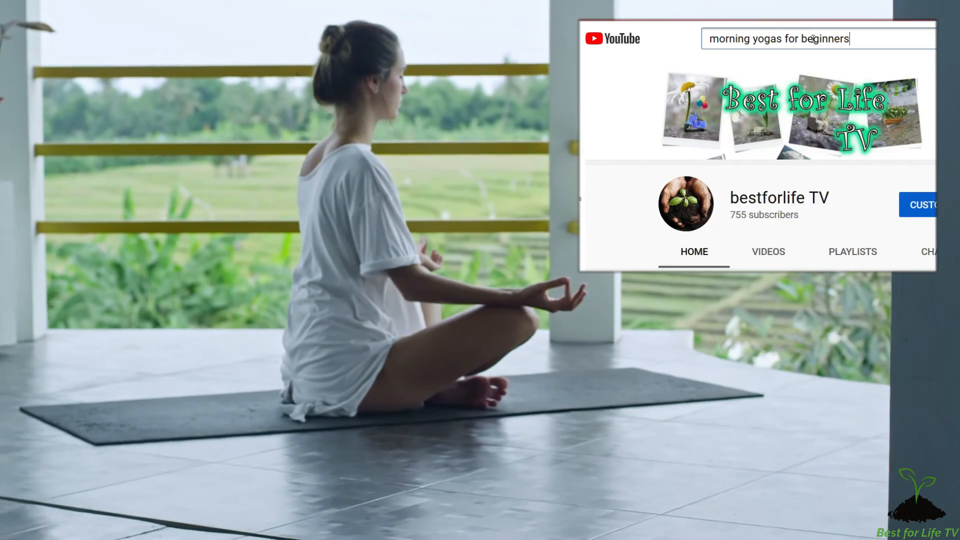